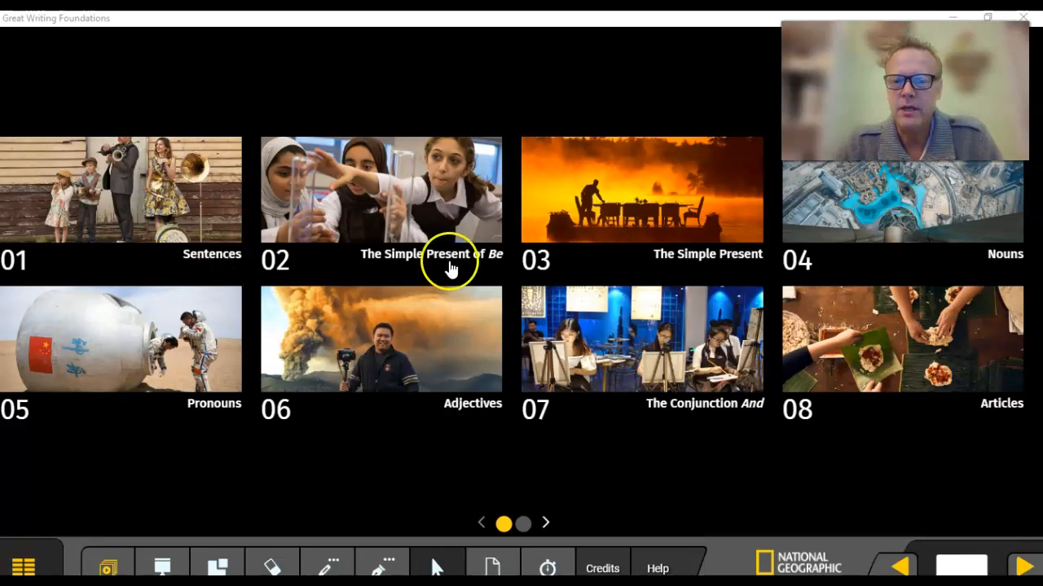
mouse_move(690, 270)
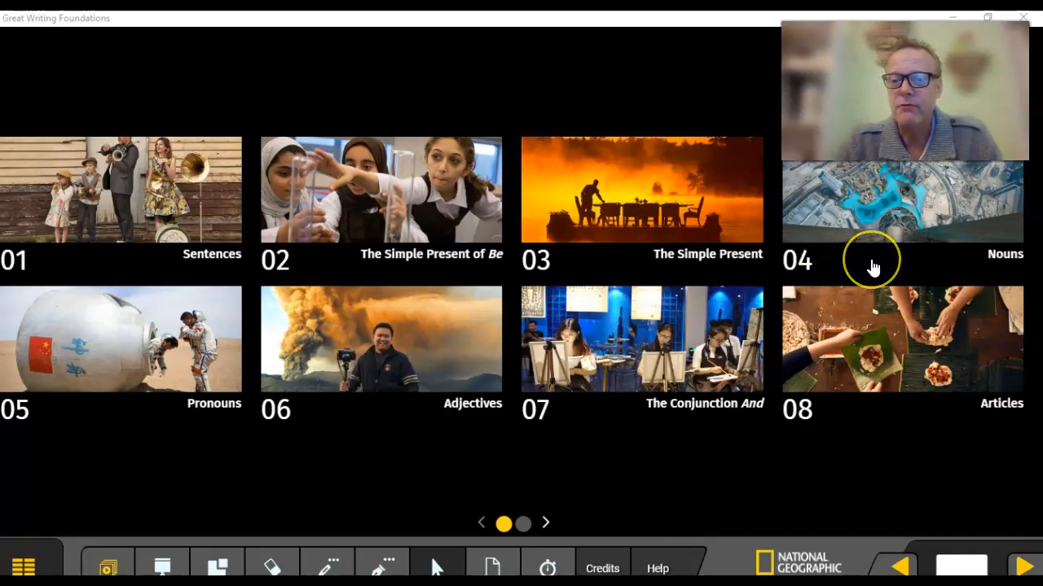
mouse_move(335, 434)
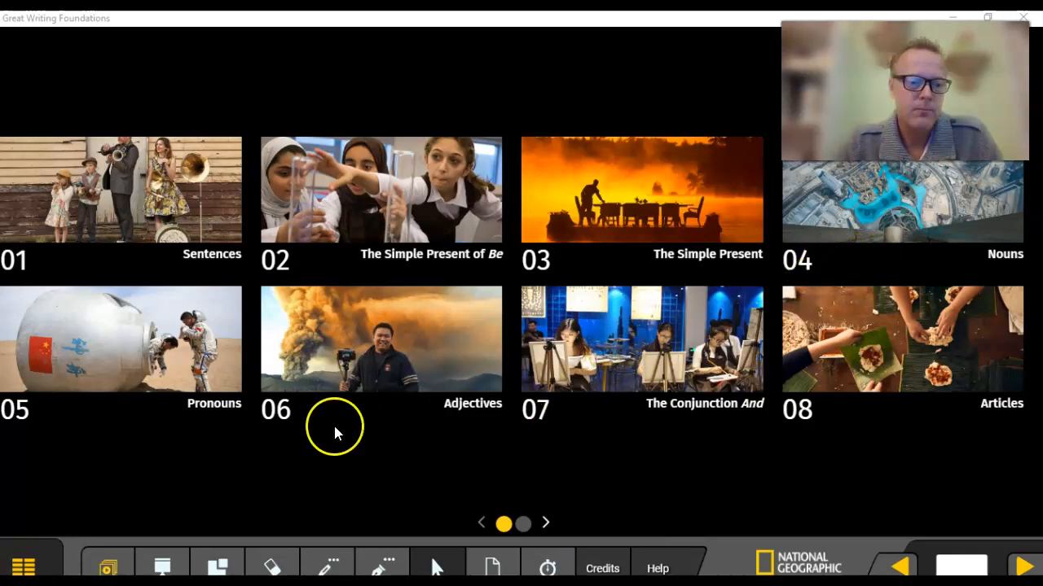
mouse_move(96, 437)
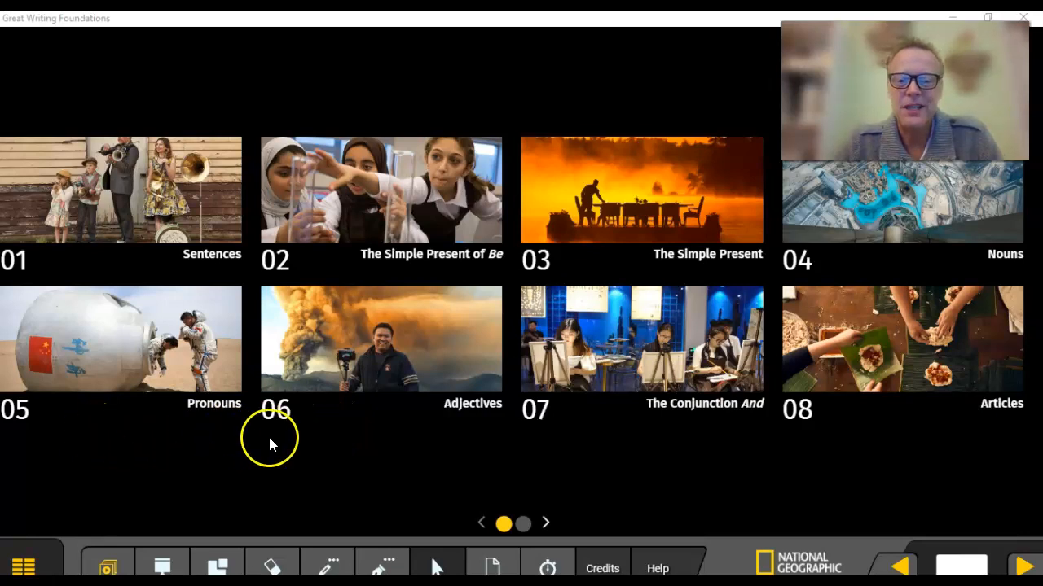
mouse_move(515, 449)
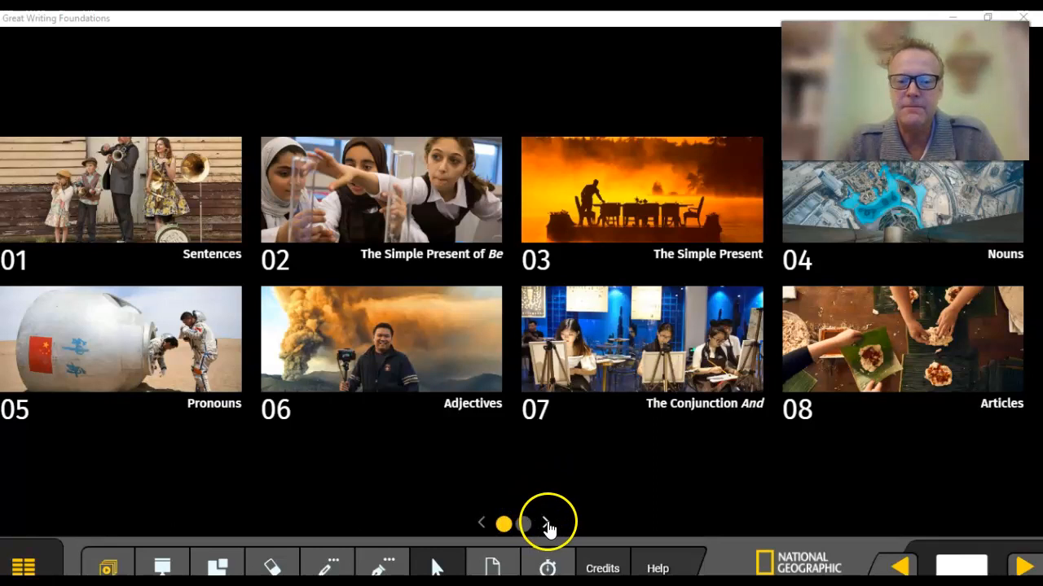
Advance the chapter menu to page two, showing chapters 09 Prepositions through 14 The Present Progressive.
left_click(546, 521)
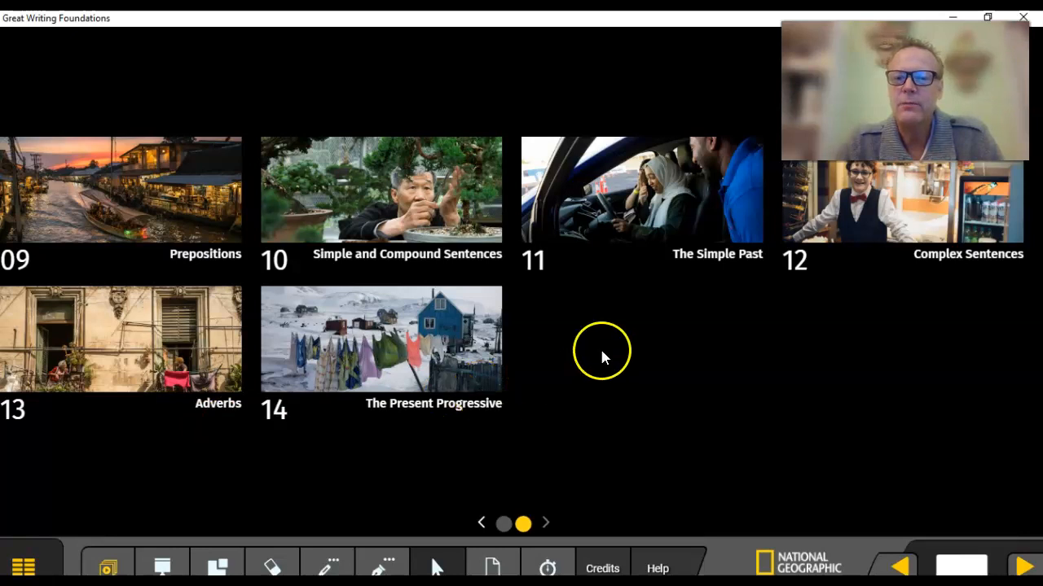
mouse_move(637, 375)
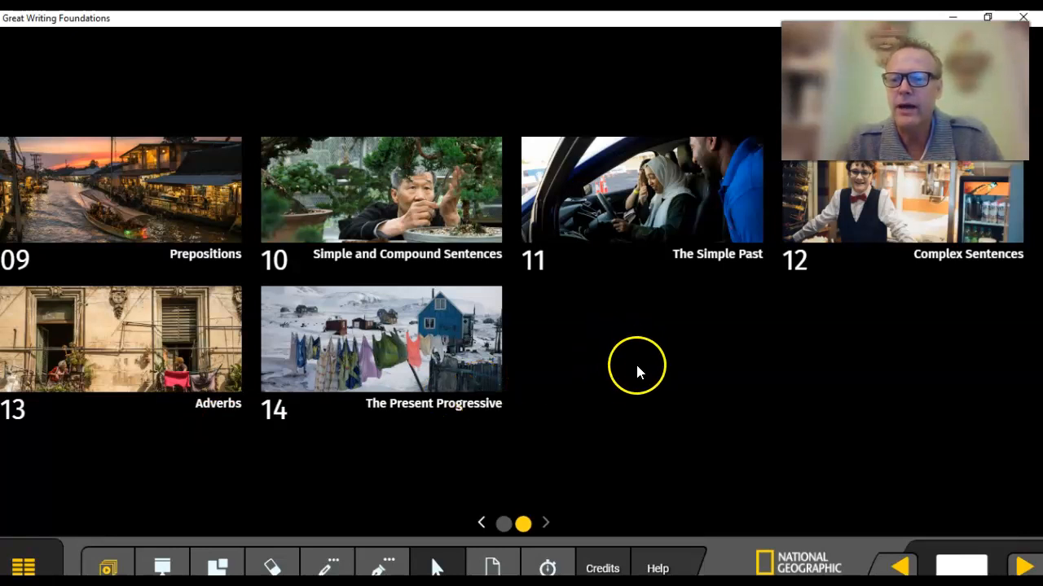
mouse_move(635, 419)
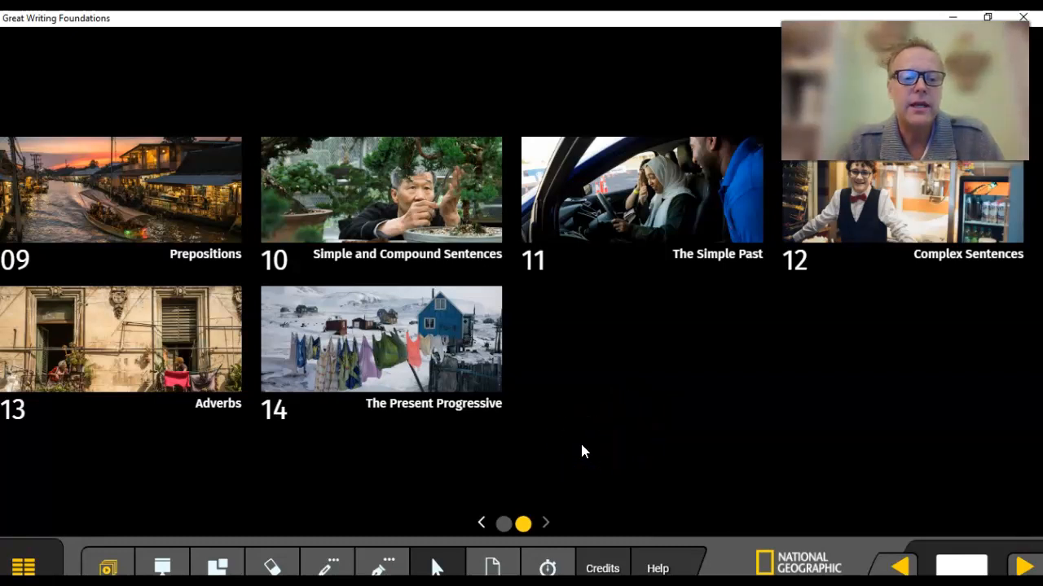
left_click(453, 456)
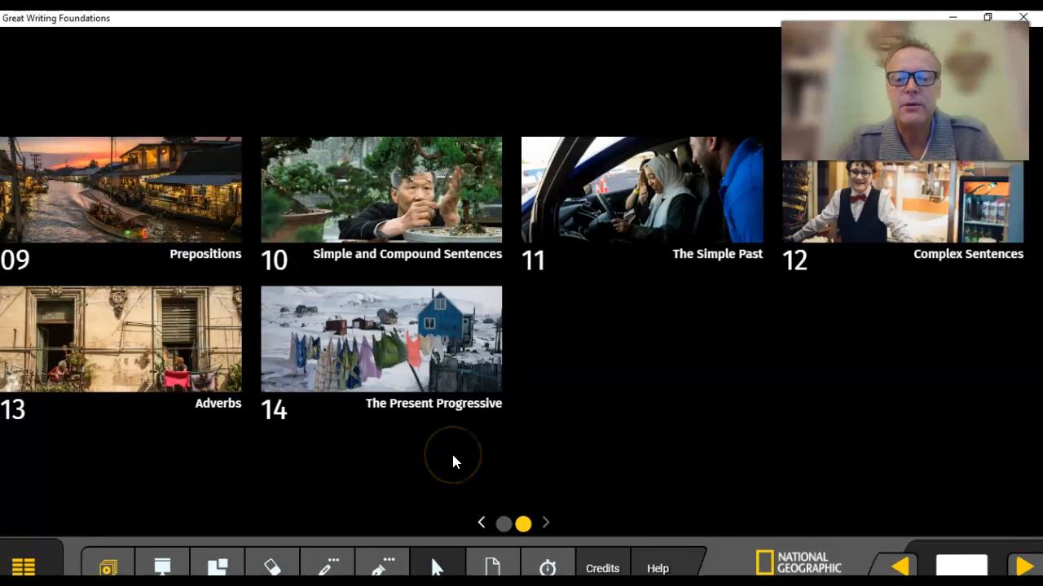
mouse_move(368, 469)
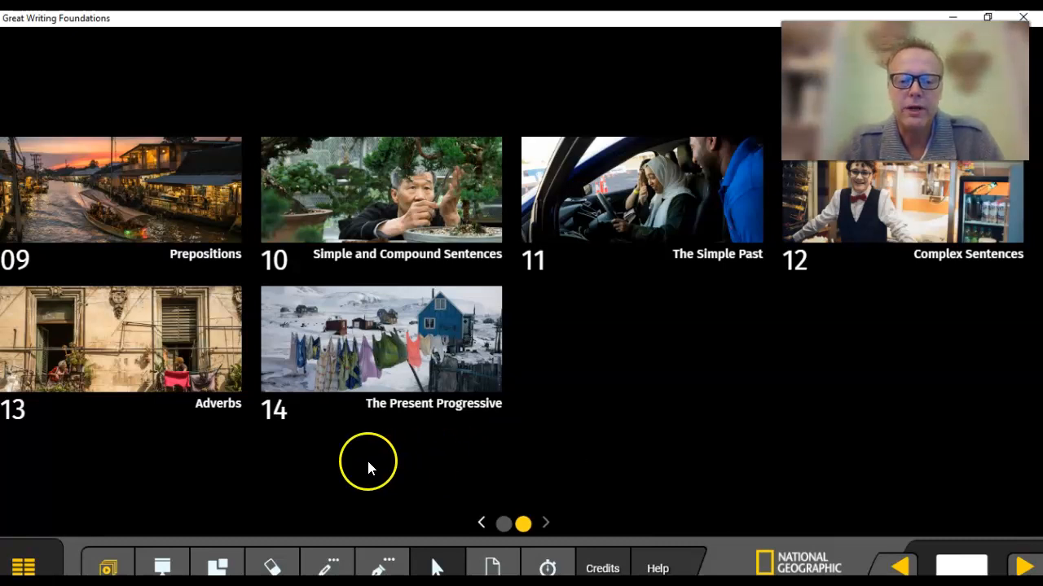